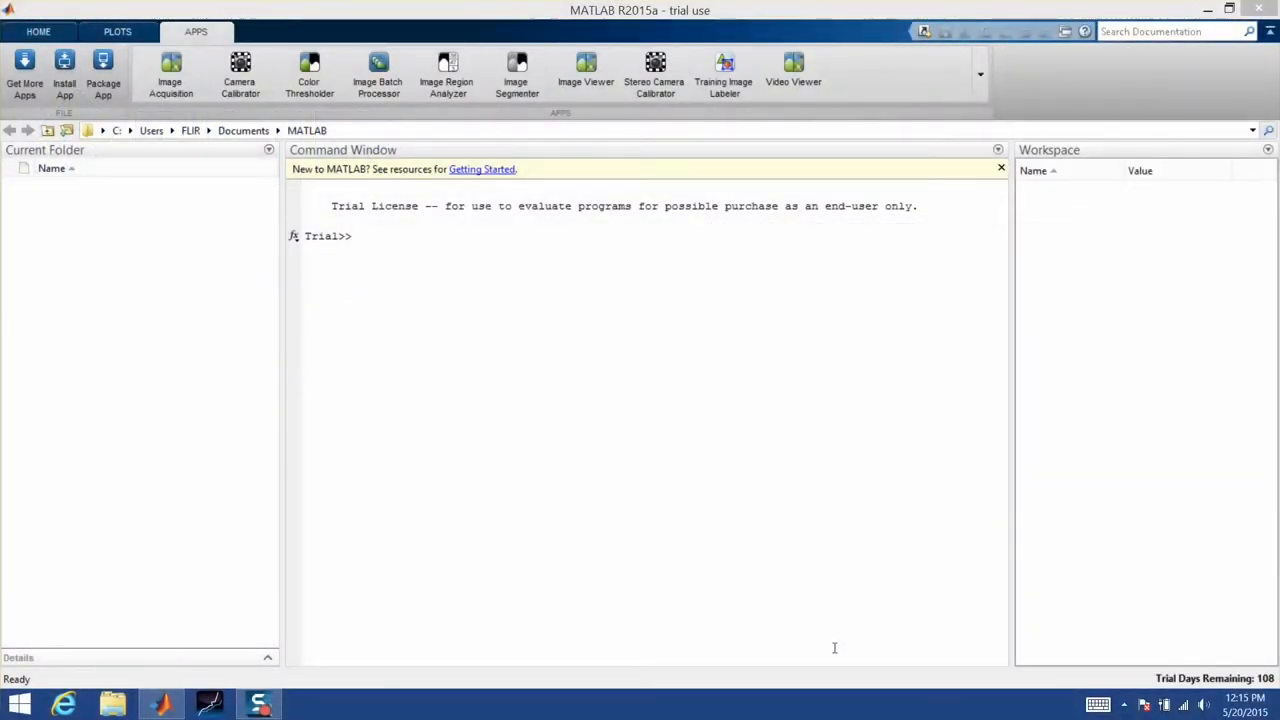
mouse_move(692, 368)
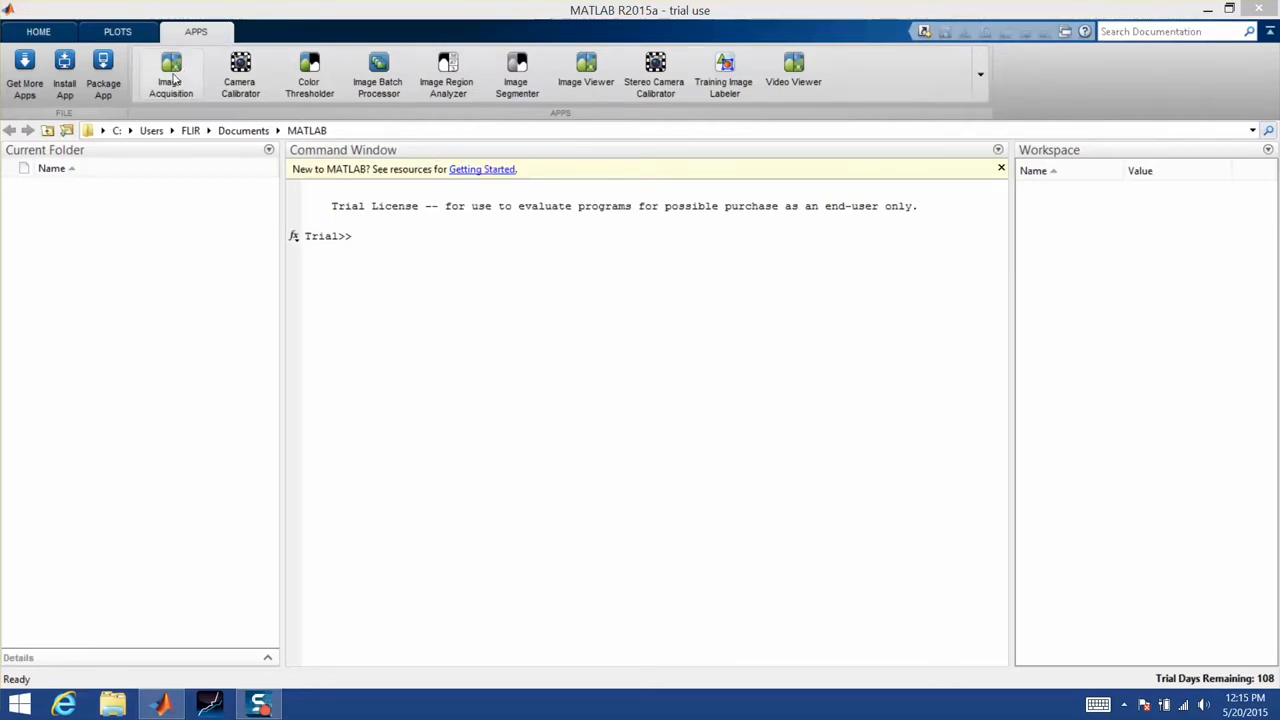
- Launch the Image Acquisition Tool and start a live Mono16 preview from the PT1000ST-FLR1 GigE camera
left_click(170, 76)
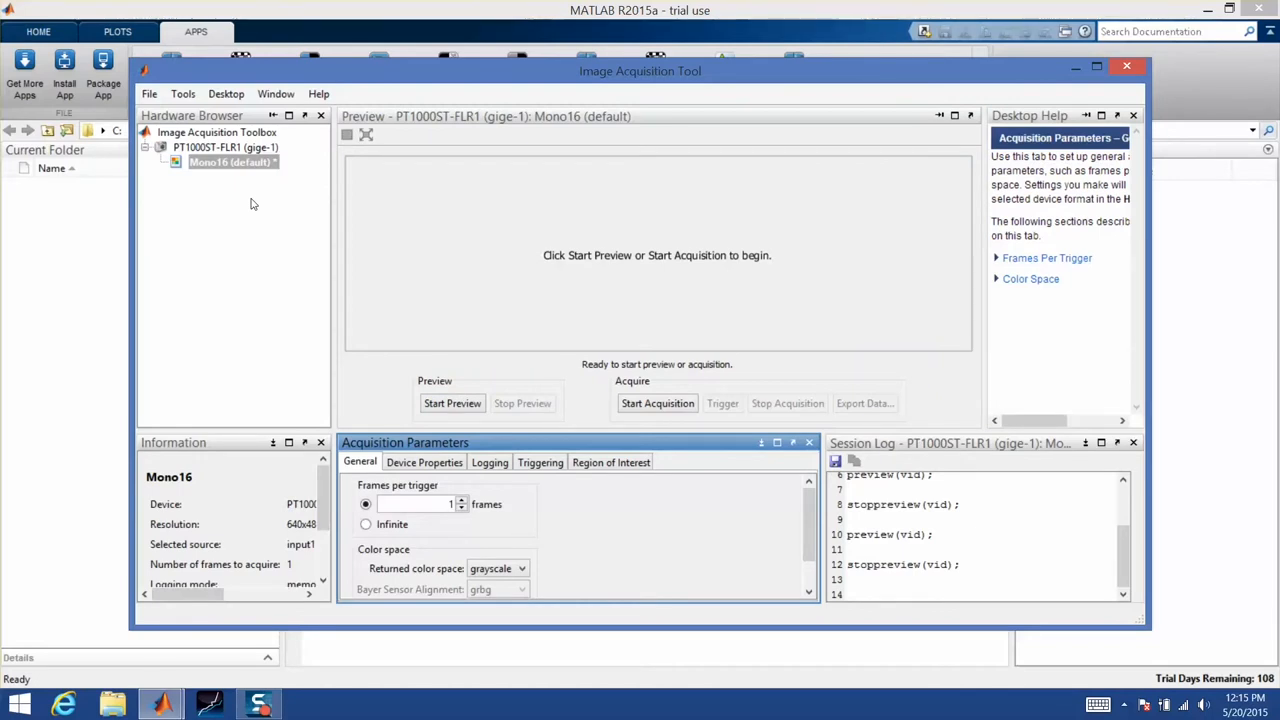
mouse_move(224, 180)
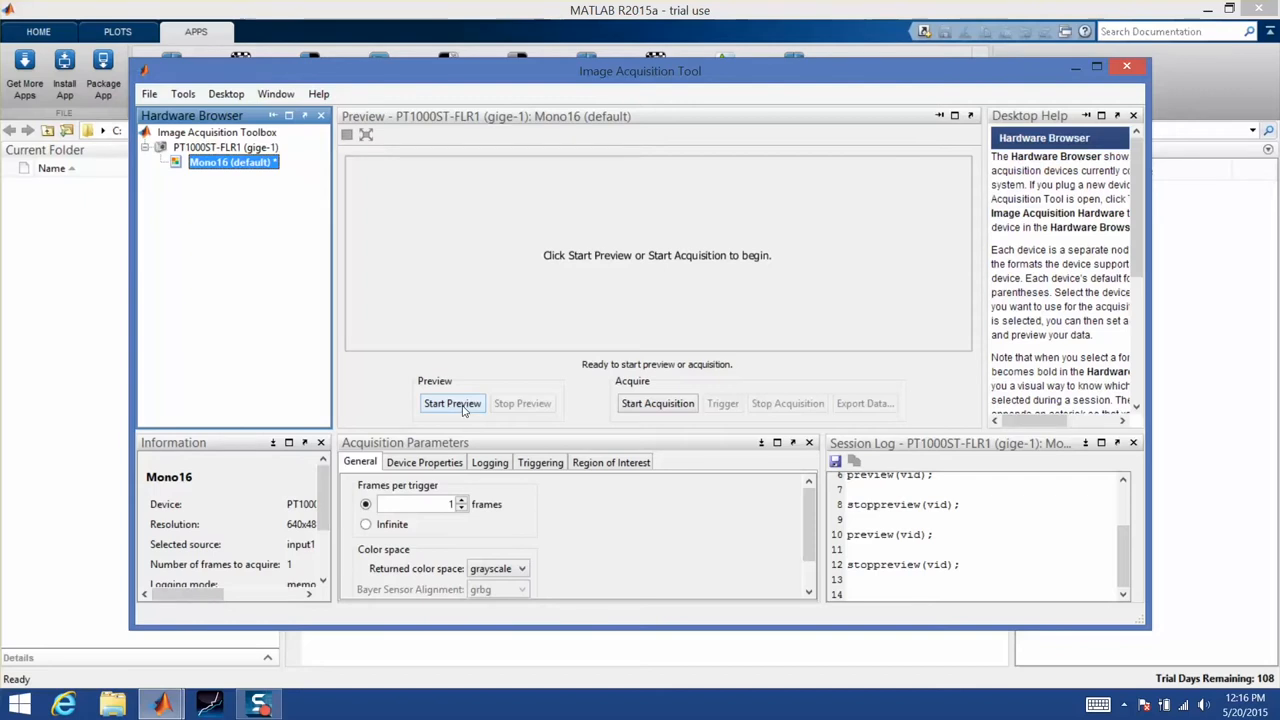
left_click(452, 404)
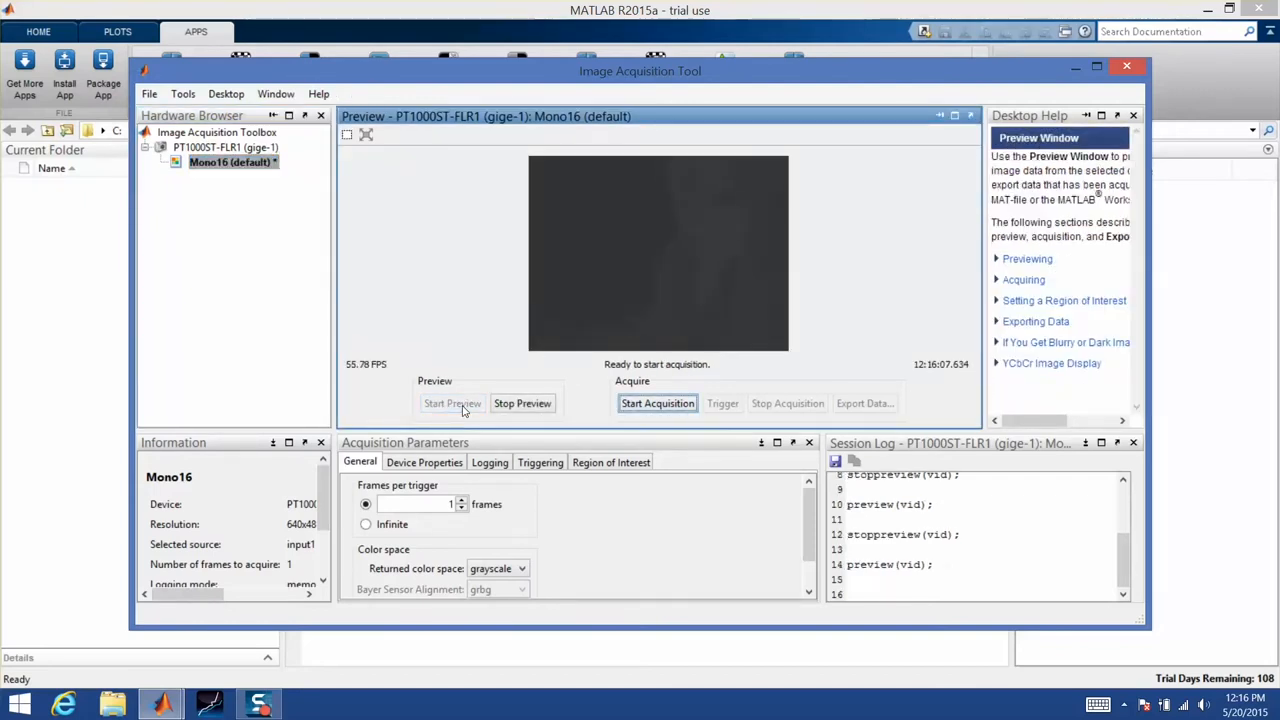